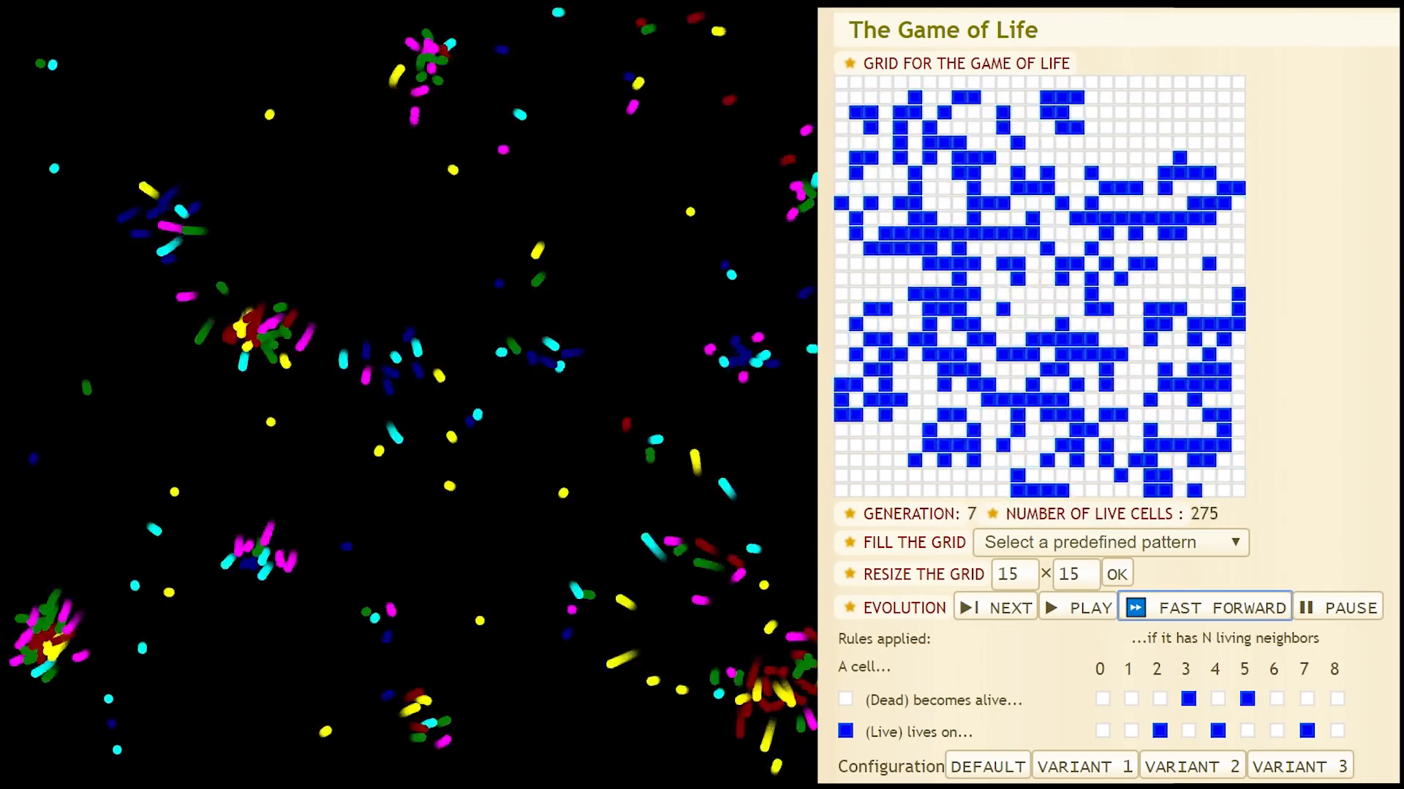
Step: Fast-forward the simulation to generation 35, thinning live cells from 275 to 56
left_click(1205, 607)
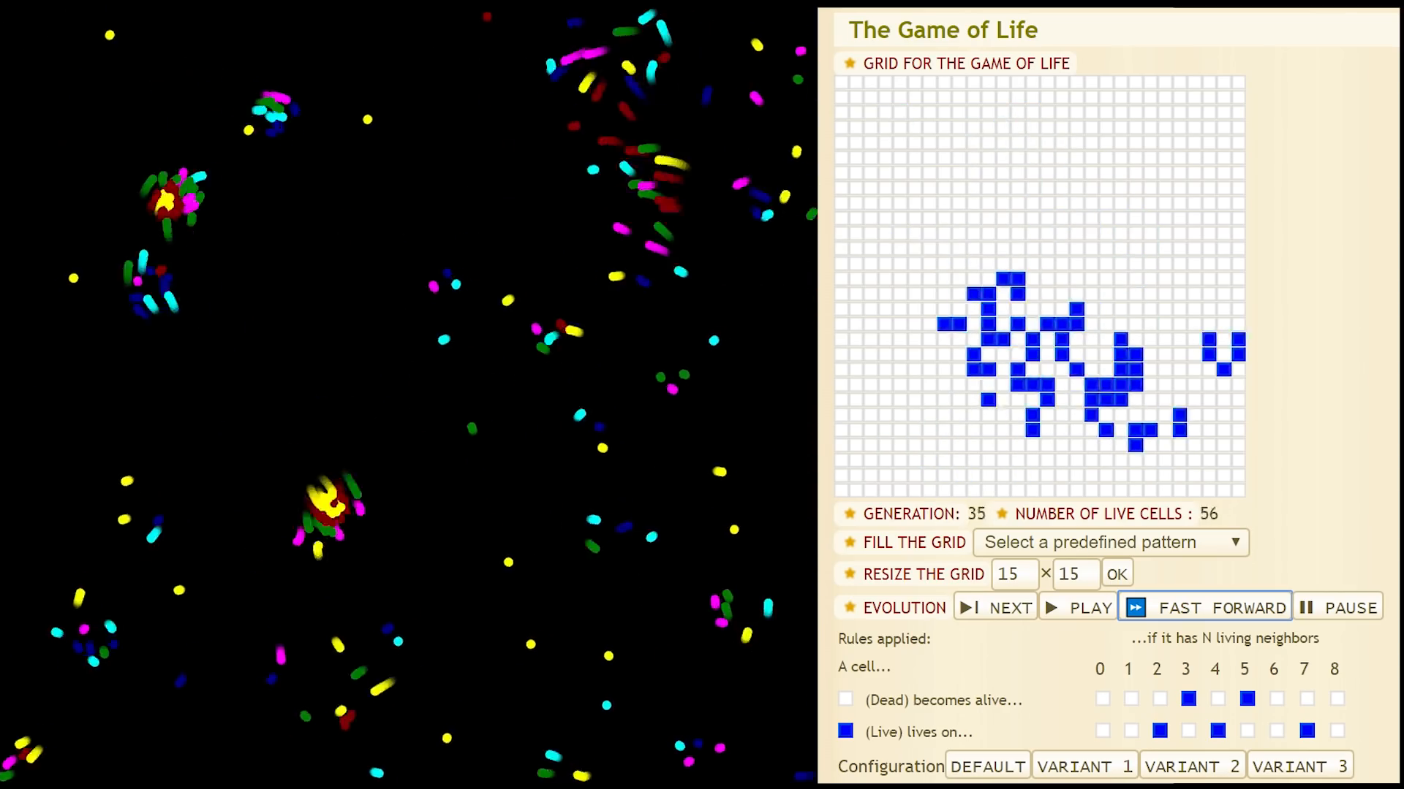